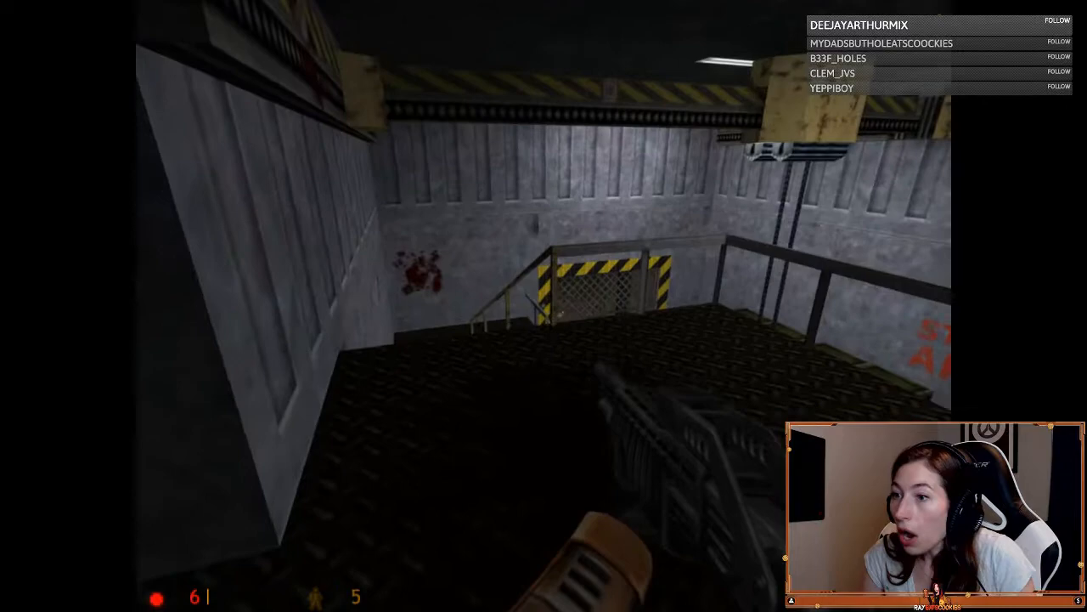
mouse_move(544, 306)
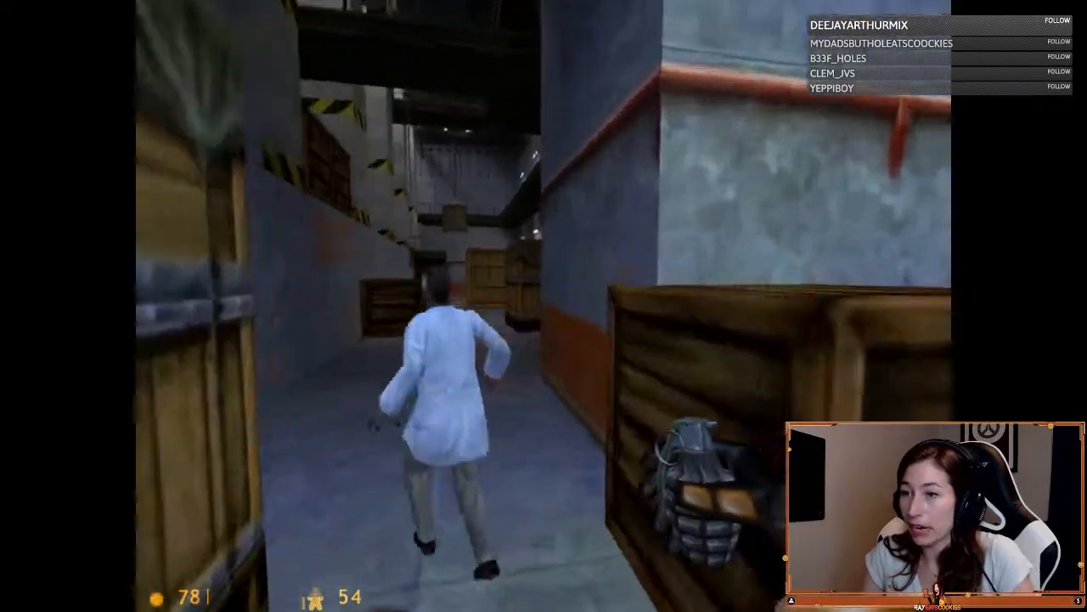
mouse_move(544, 306)
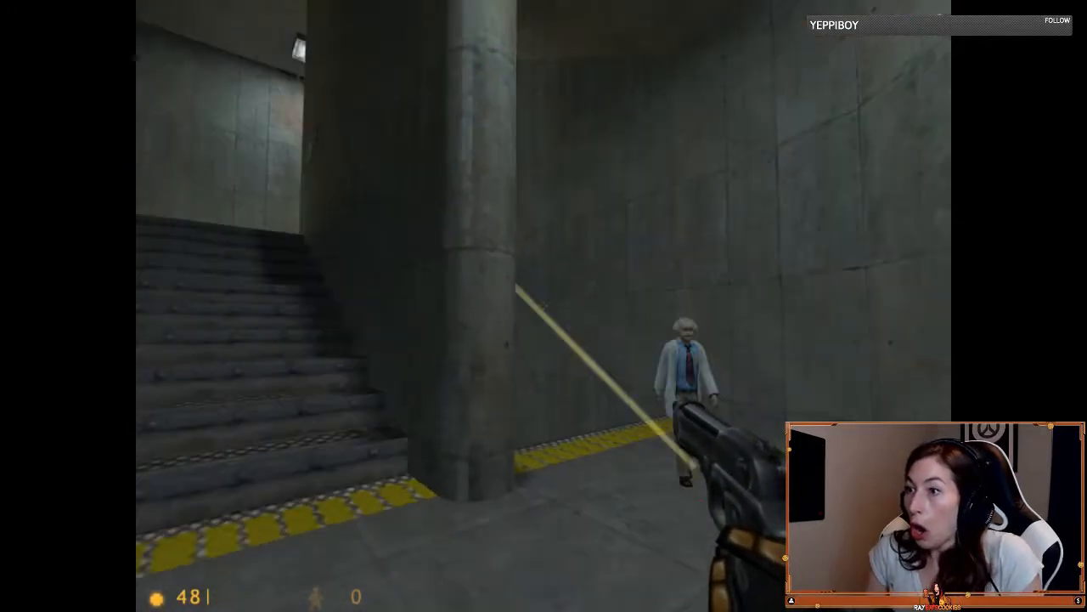
Step: Walk past the scientist and concrete pillar, pistol drawn, to the foot of the stairs
left_click(680, 365)
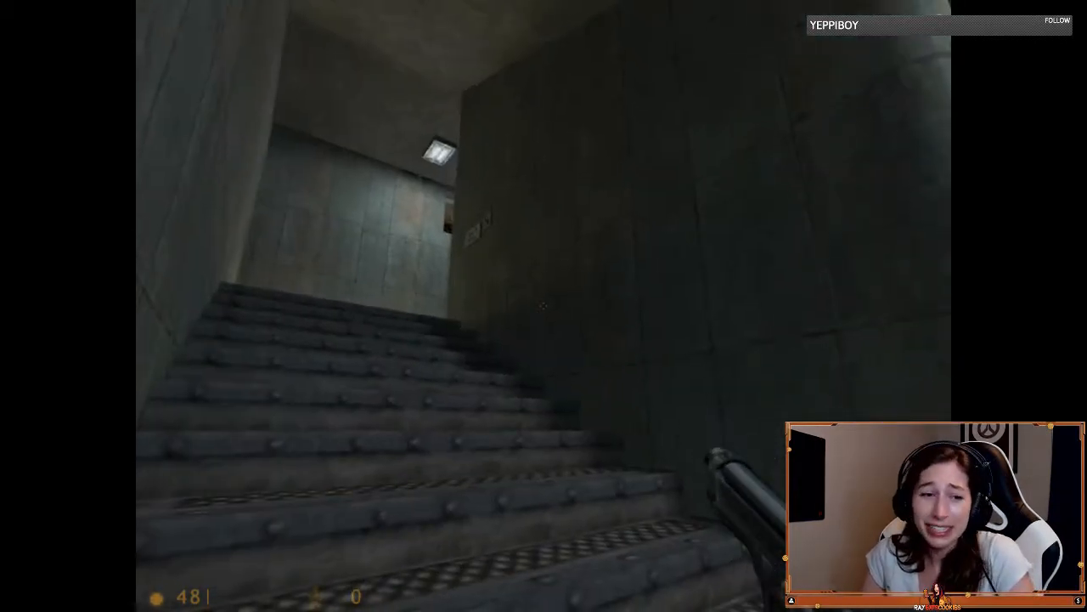
Step: Load a different save, moving to the catwalk over the green-lit shaft
key("Escape")
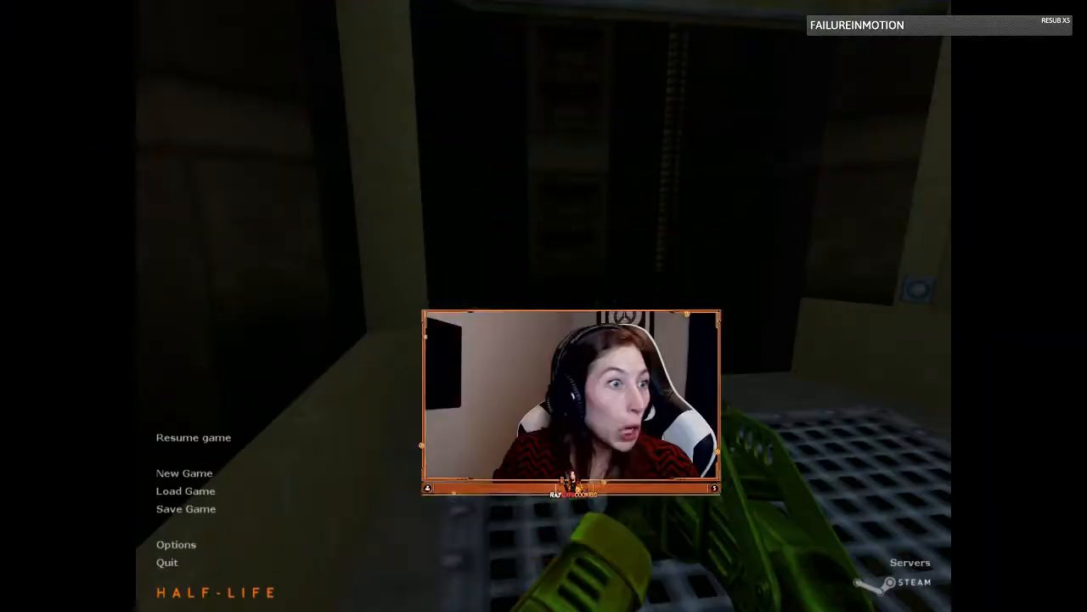
left_click(193, 437)
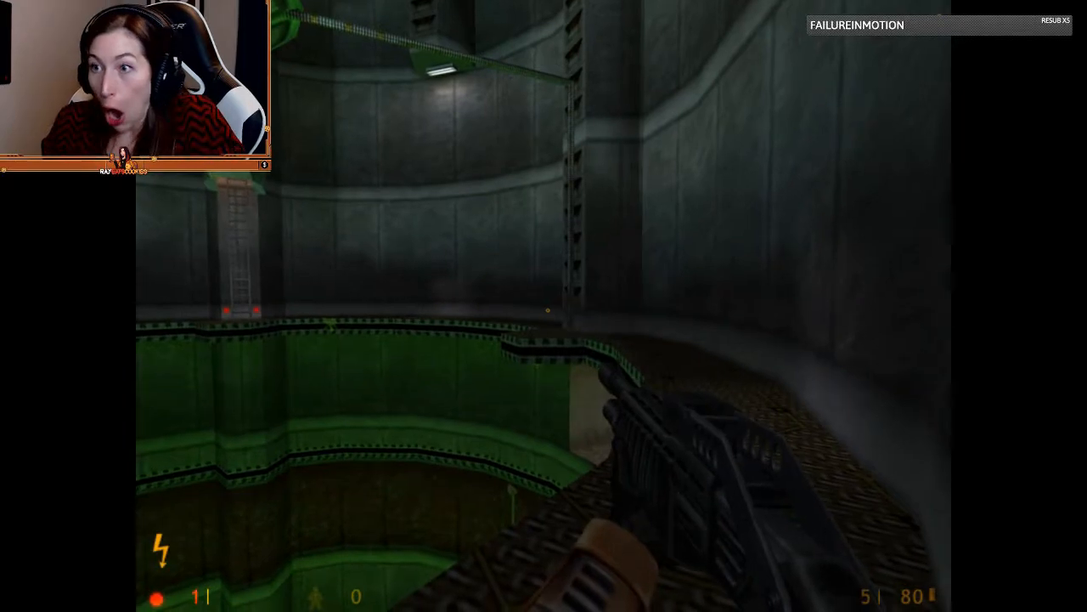
mouse_move(544, 306)
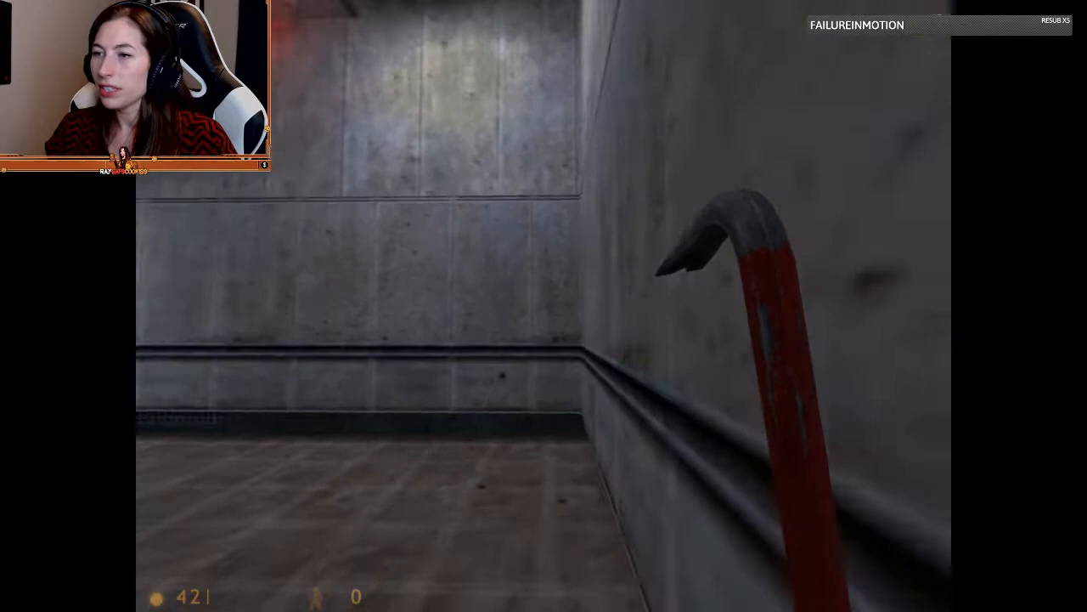
mouse_move(544, 306)
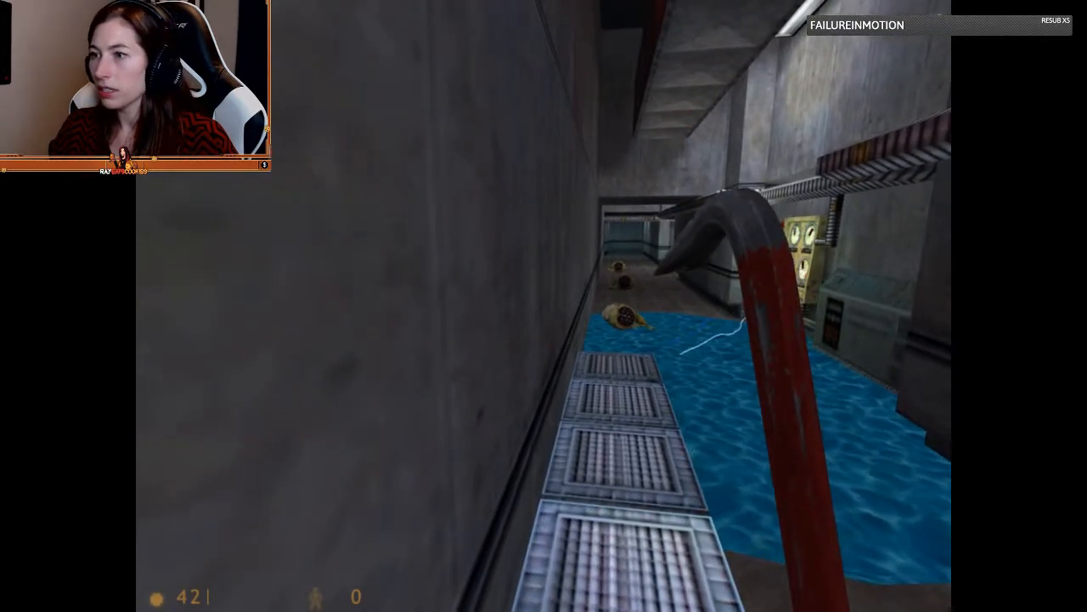
mouse_move(543, 305)
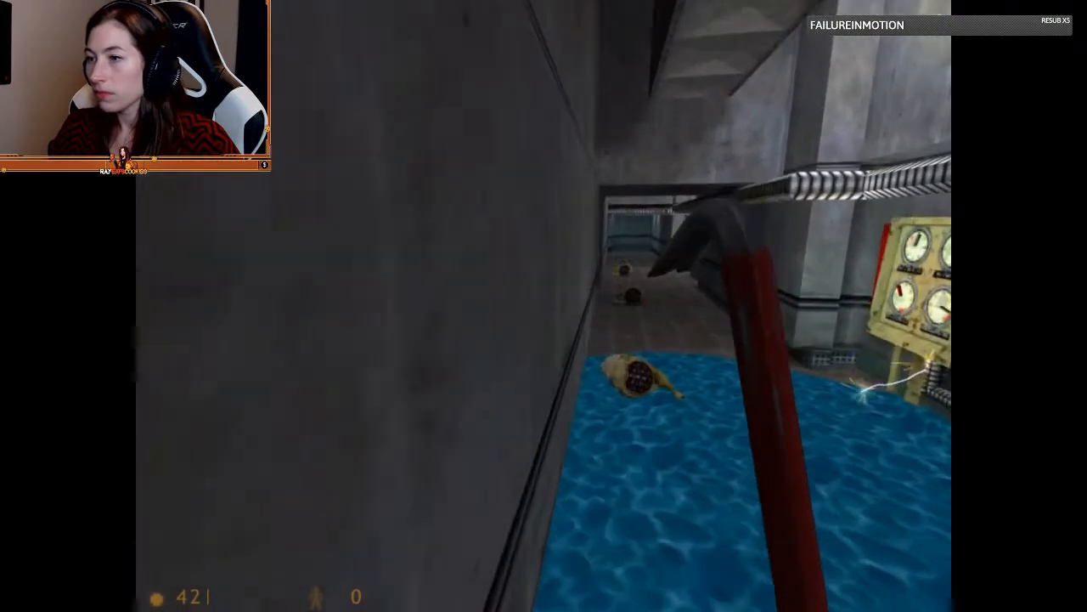
mouse_move(544, 306)
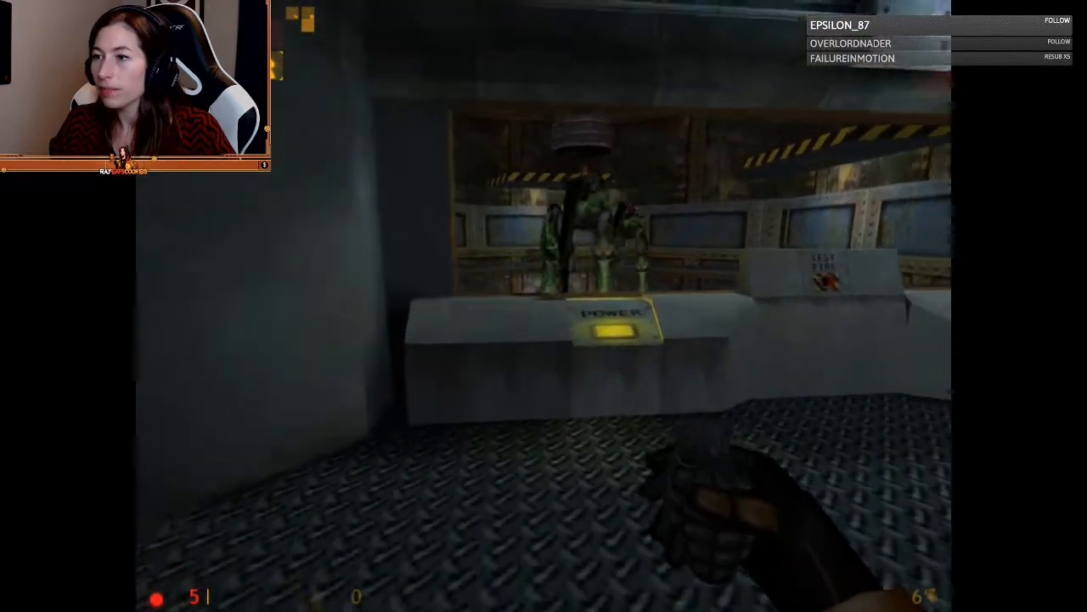
mouse_move(543, 306)
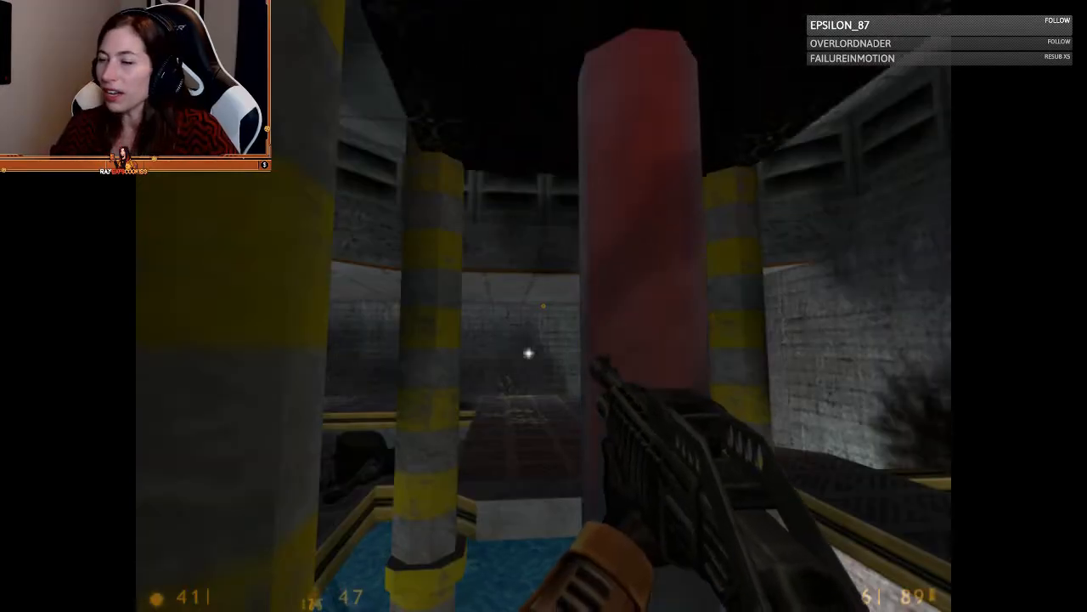
mouse_move(544, 306)
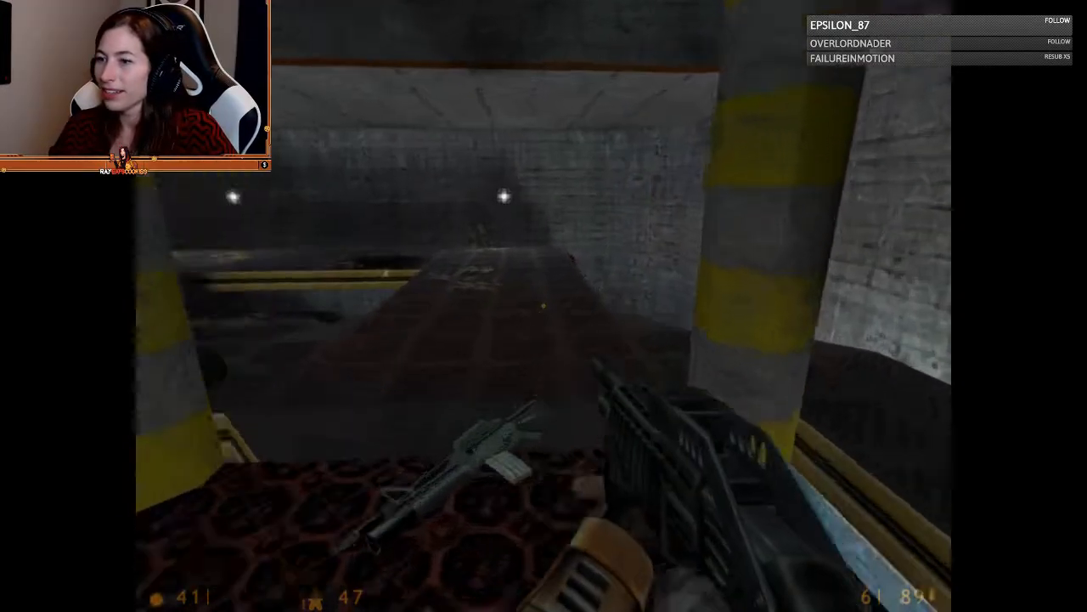
mouse_move(544, 305)
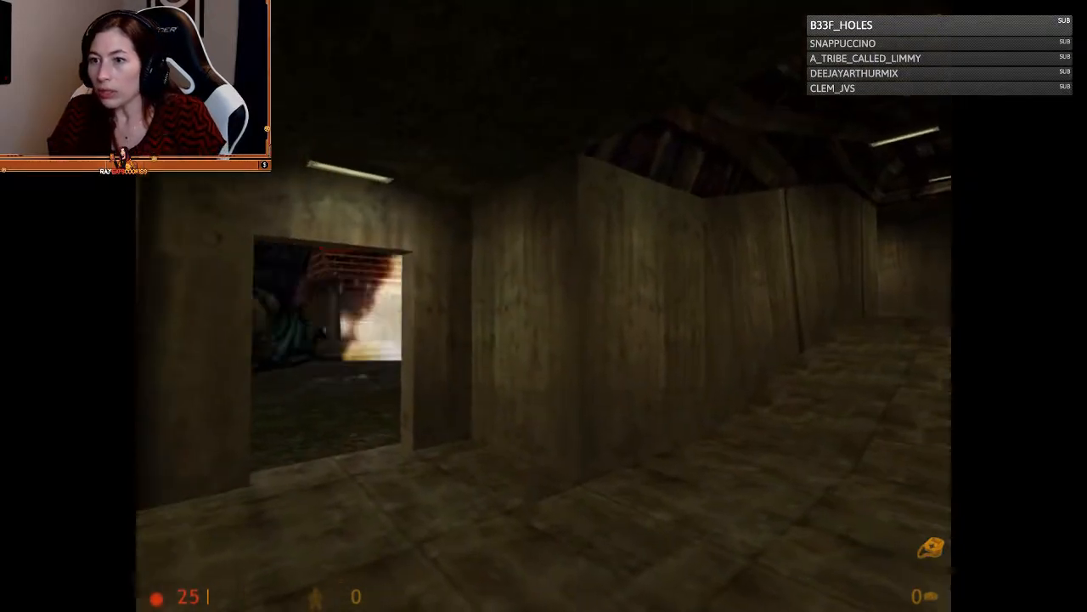
mouse_move(544, 306)
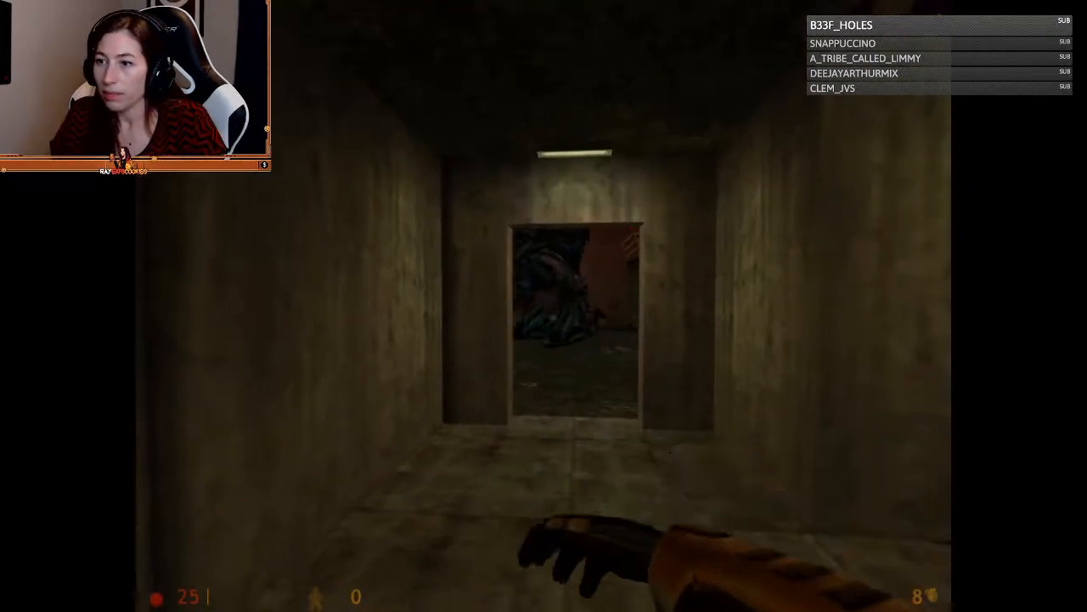